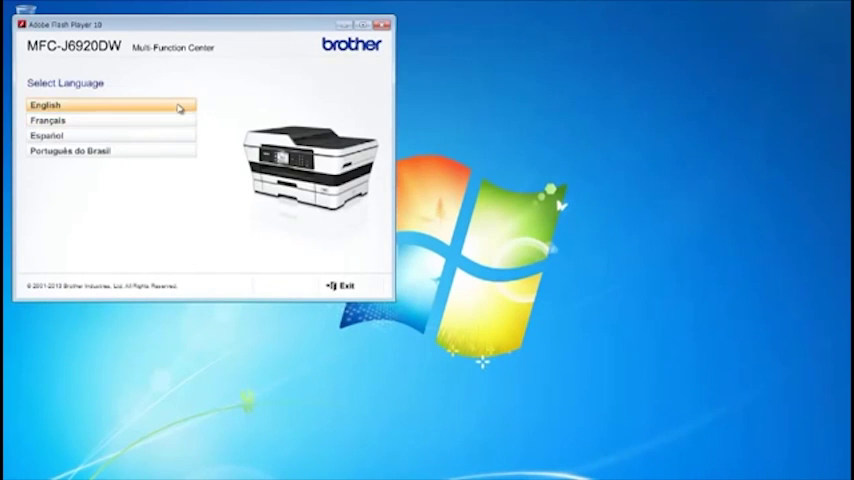
Step: Start the English MFL-Pro Suite install and accept the PaperPort and Brother licence agreements
left_click(109, 105)
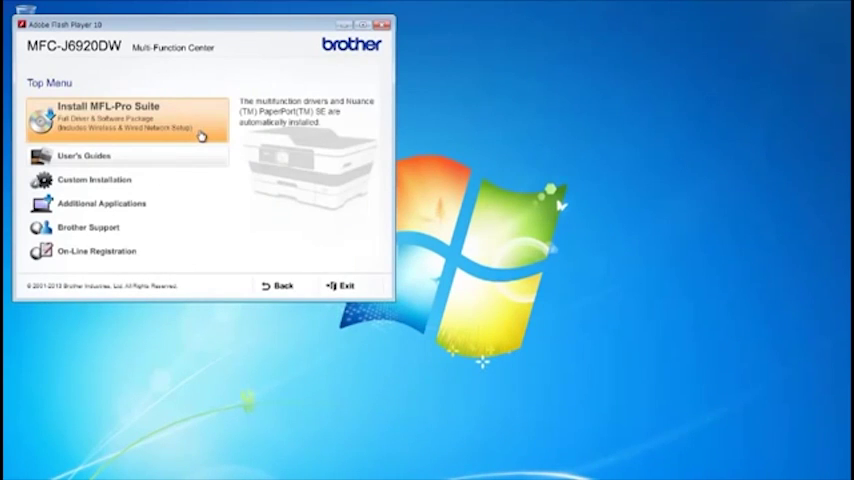
left_click(105, 118)
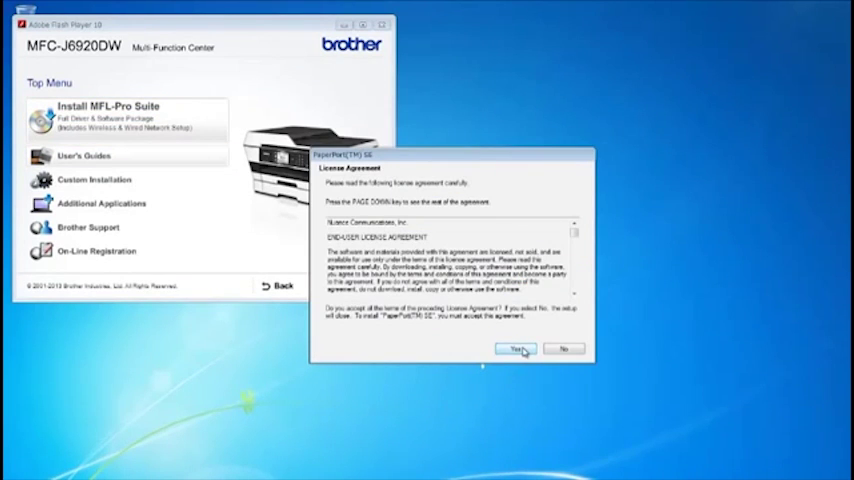
left_click(515, 349)
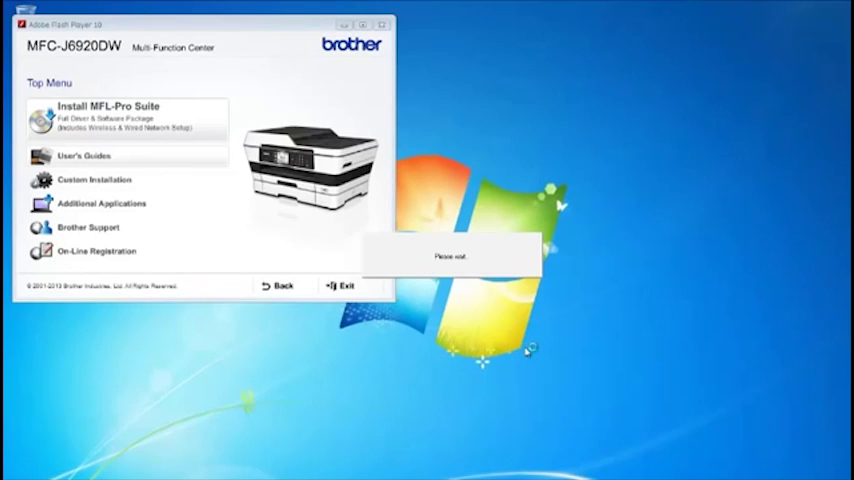
left_click(106, 106)
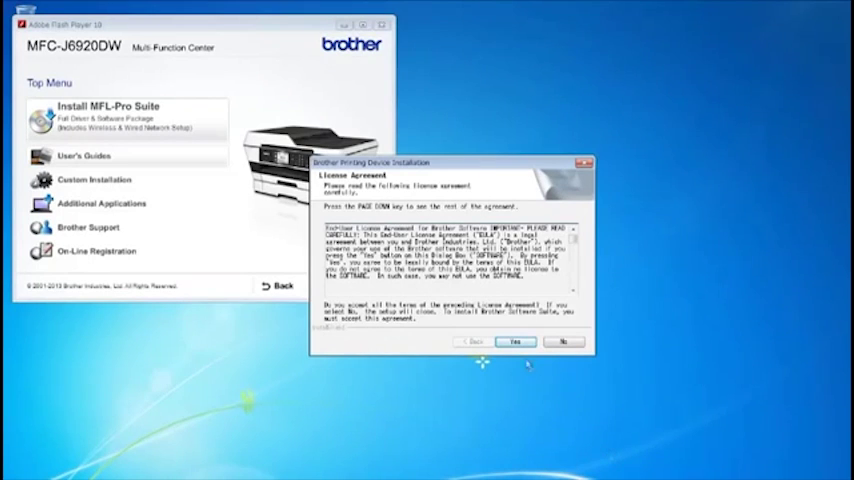
left_click(516, 342)
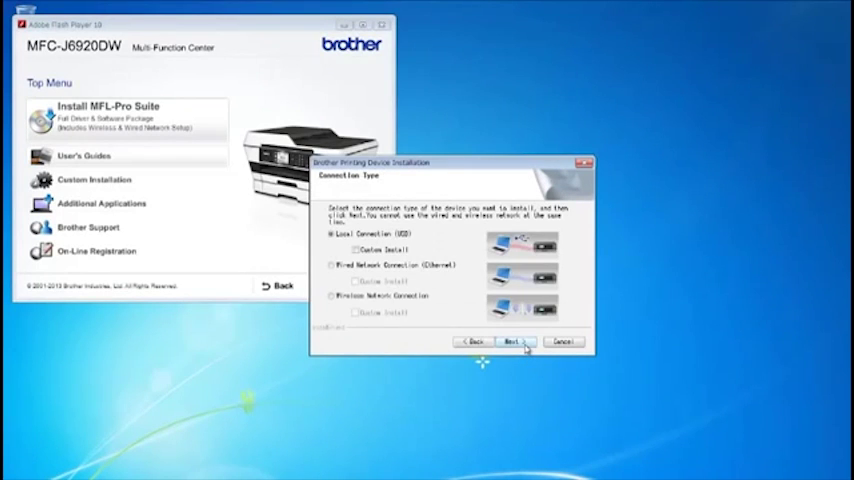
Step: Choose Wireless Network Connection and let setup change the firewall settings
left_click(331, 295)
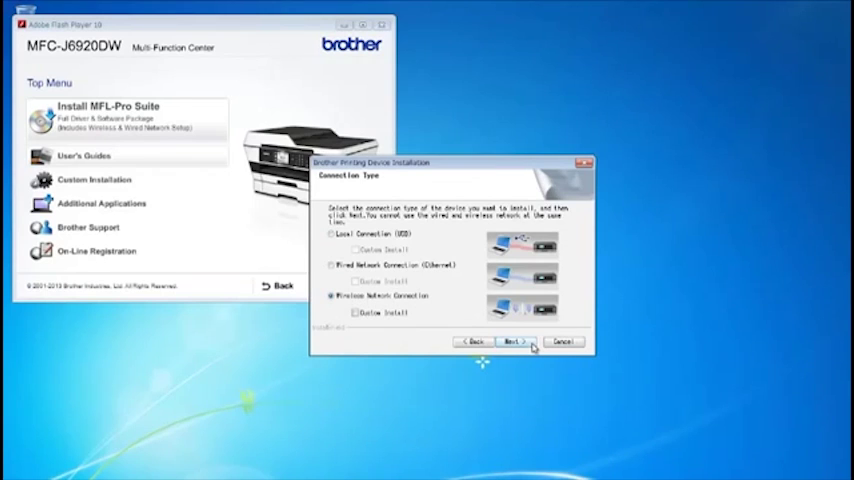
left_click(513, 341)
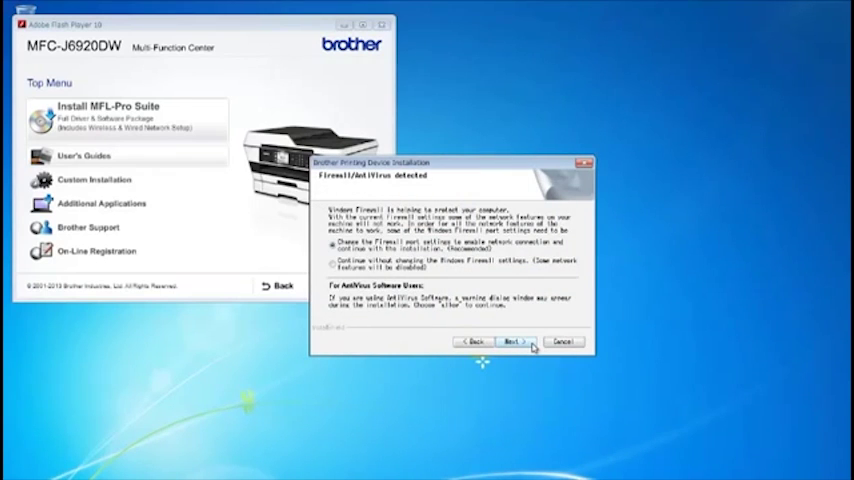
left_click(514, 341)
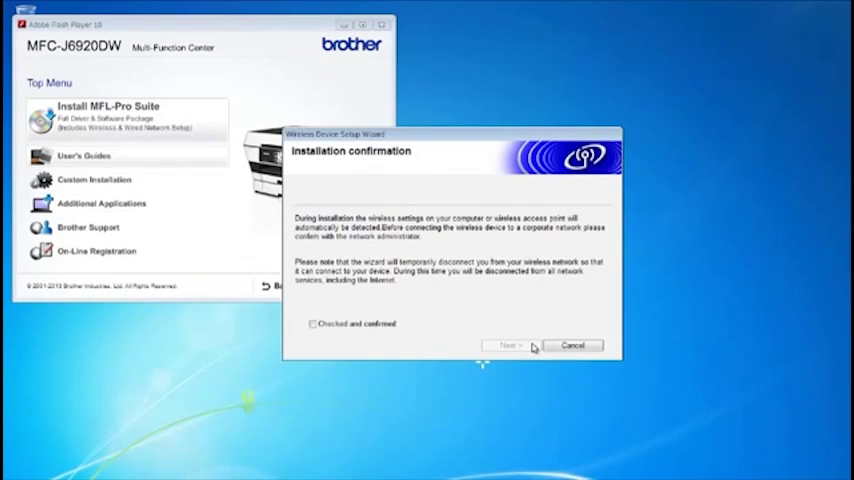
Step: Confirm the disconnection notice and accept connecting the printer to the detected wireless network
left_click(314, 323)
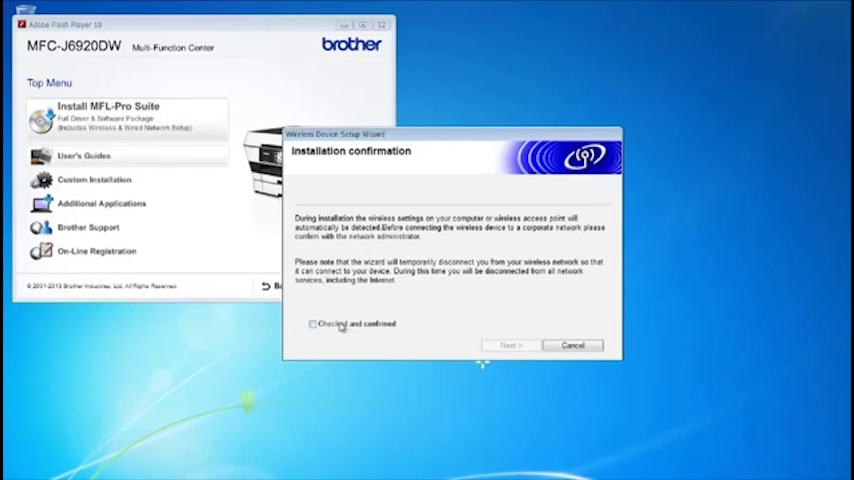
left_click(313, 323)
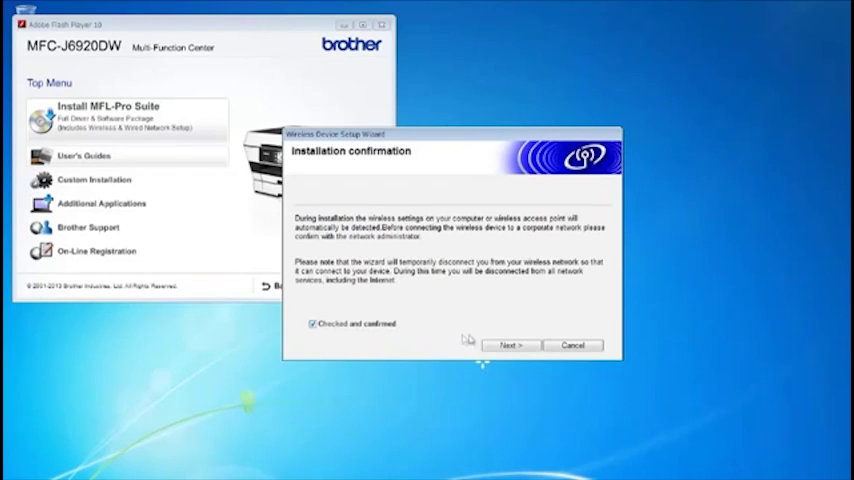
left_click(508, 345)
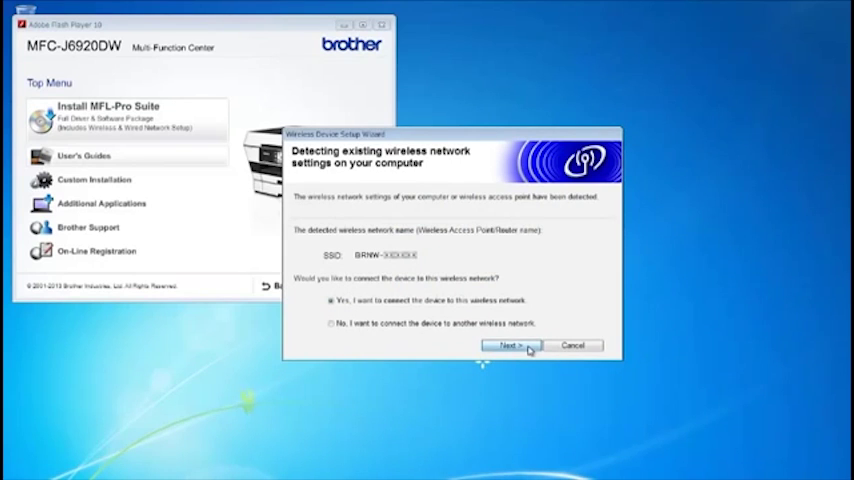
left_click(509, 345)
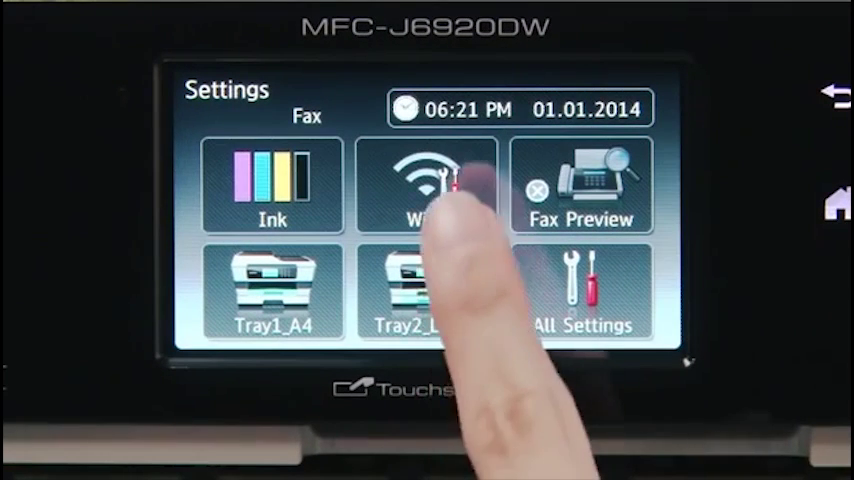
Step: On the MFC-J6920DW panel, run Wi-Fi WLAN Assistant, switching to wireless until Connection successful
left_click(427, 185)
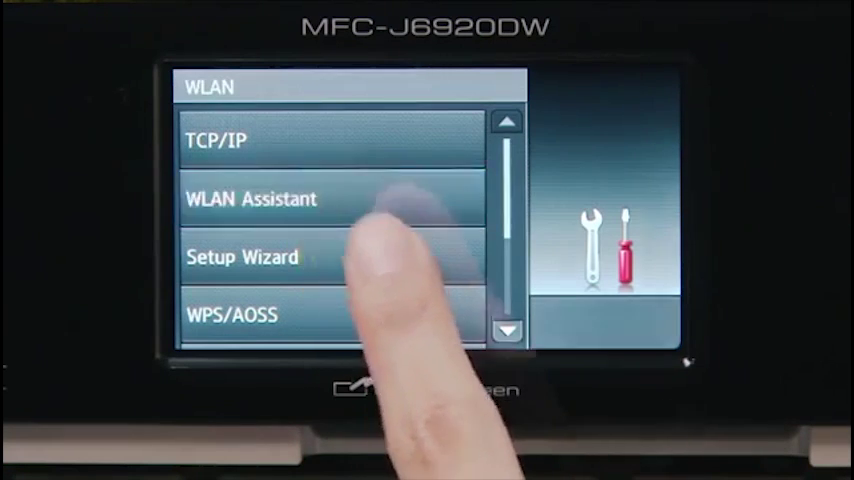
left_click(250, 199)
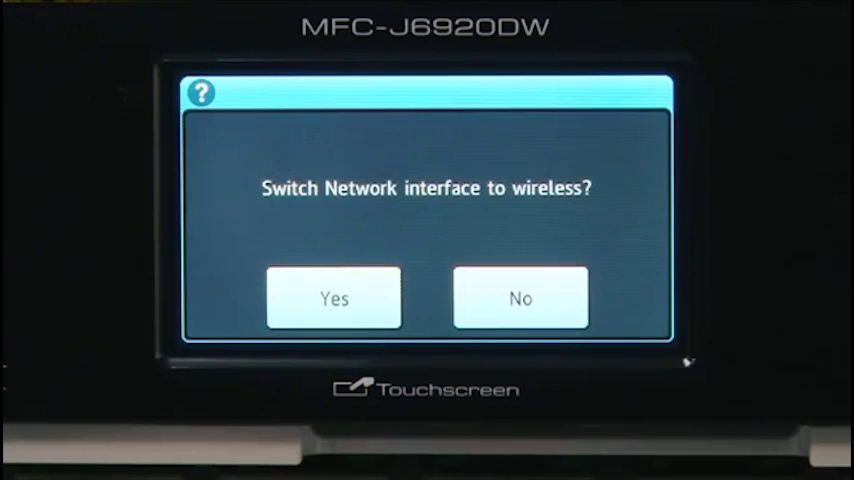
left_click(333, 298)
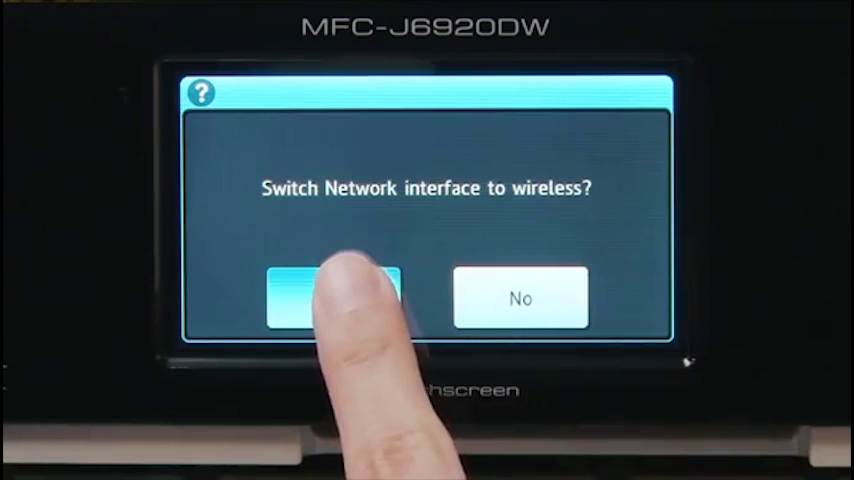
left_click(333, 298)
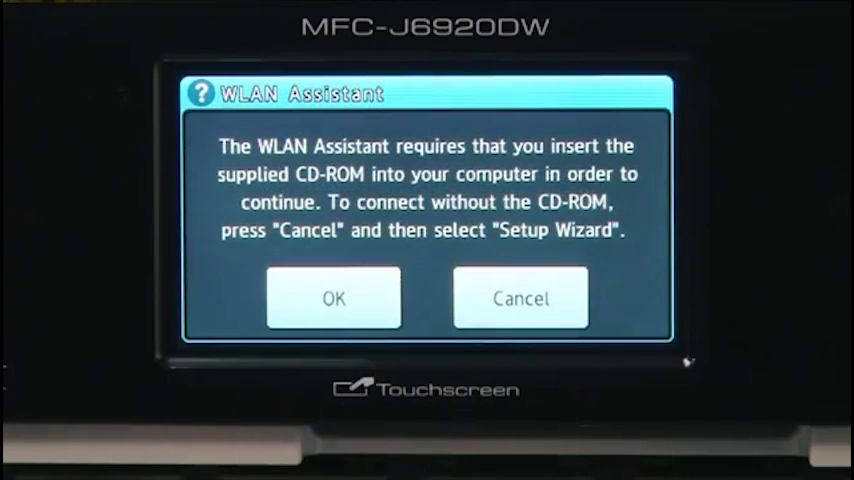
left_click(333, 298)
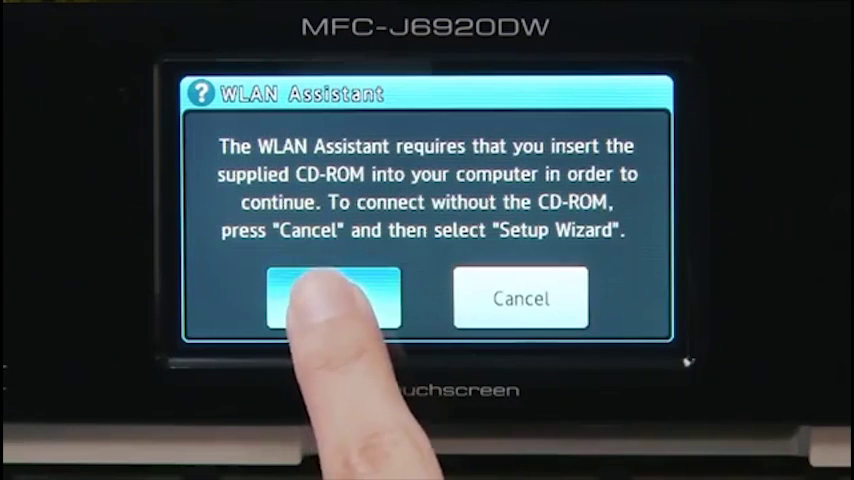
left_click(333, 298)
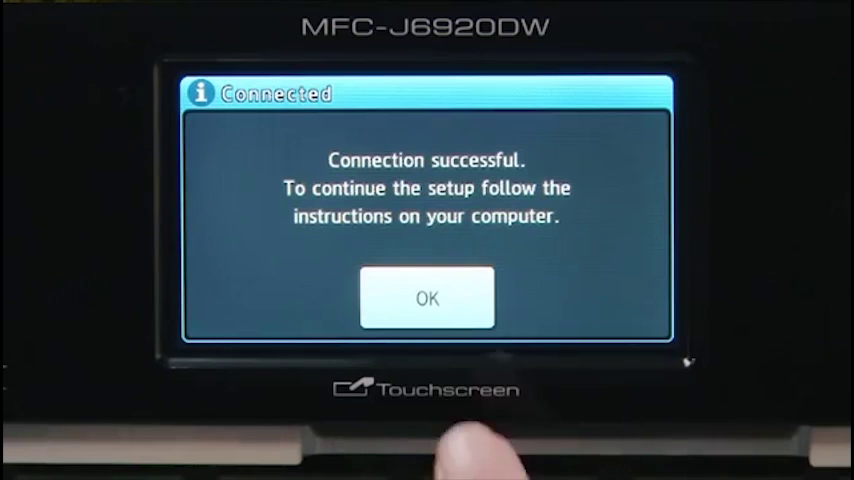
left_click(426, 300)
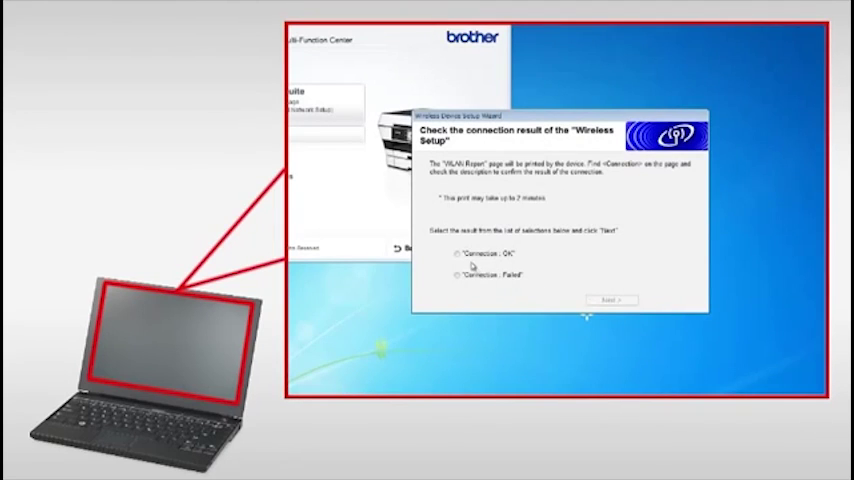
Step: Mark the connection result OK, select the discovered MFC-J6920DW and begin driver installation
left_click(458, 254)
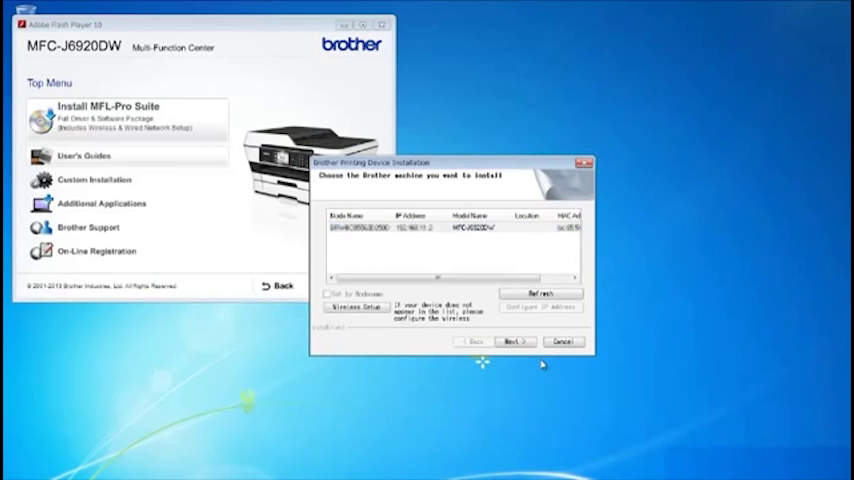
left_click(456, 227)
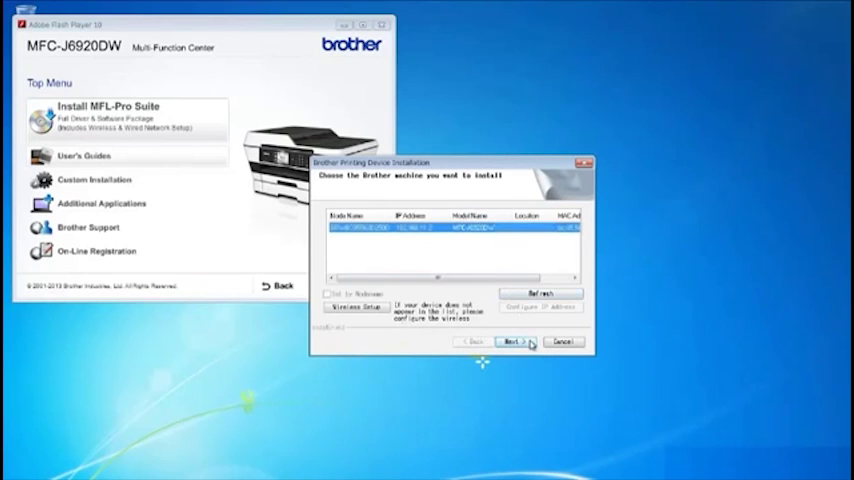
left_click(512, 342)
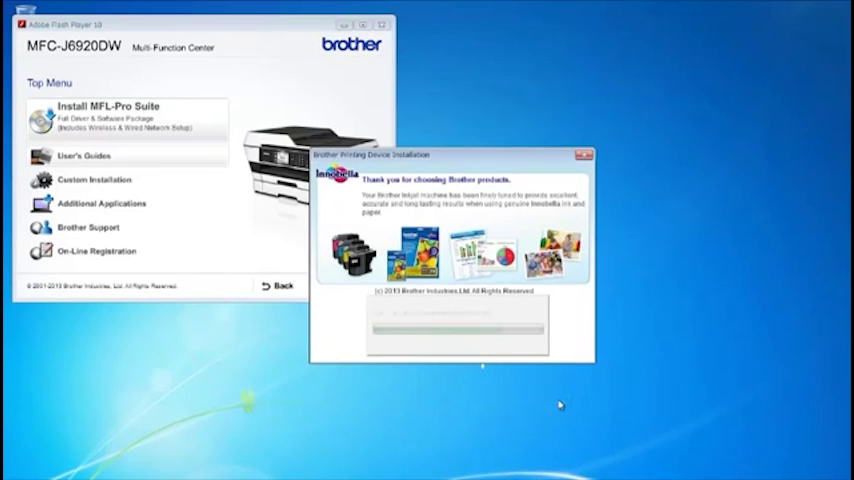